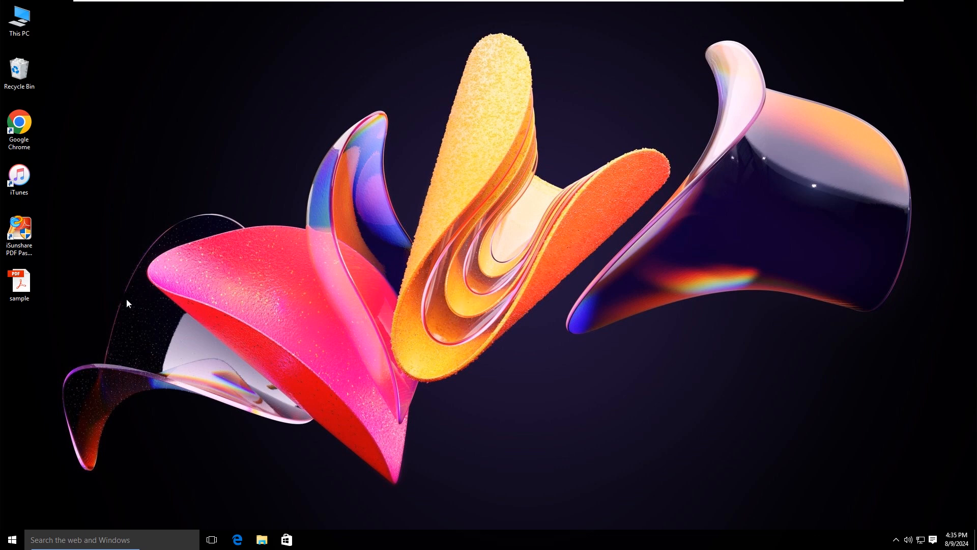
Step: Attempt to open the protected sample.pdf from the desktop with a guessed password, which Acrobat rejects
{"action": "double_click", "coordinate": [18, 281]}
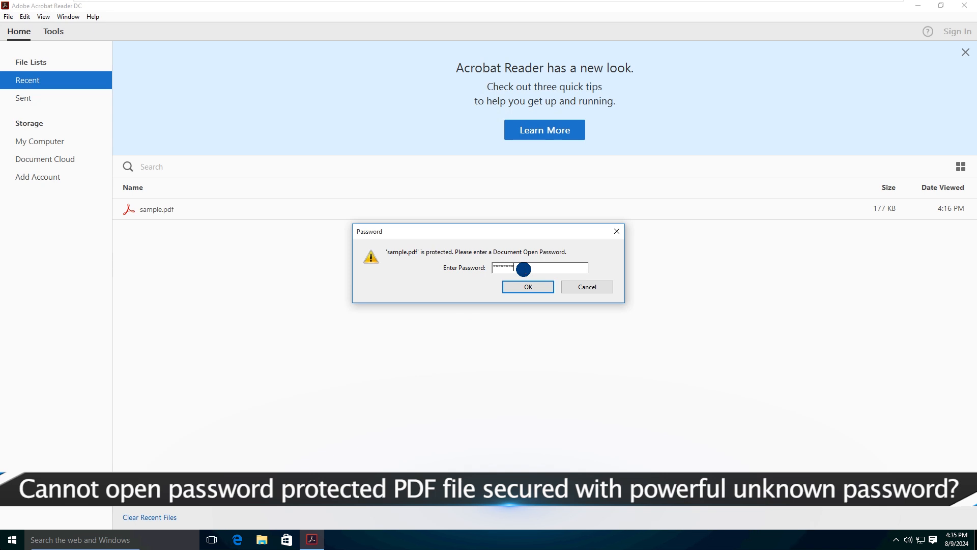
{"action": "left_click", "coordinate": [526, 287]}
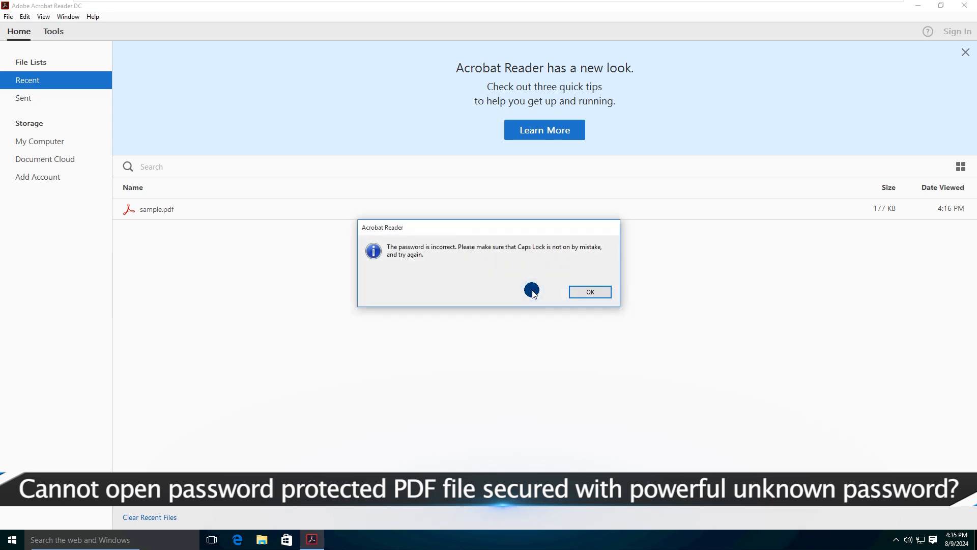
{"action": "mouse_move", "coordinate": [401, 269]}
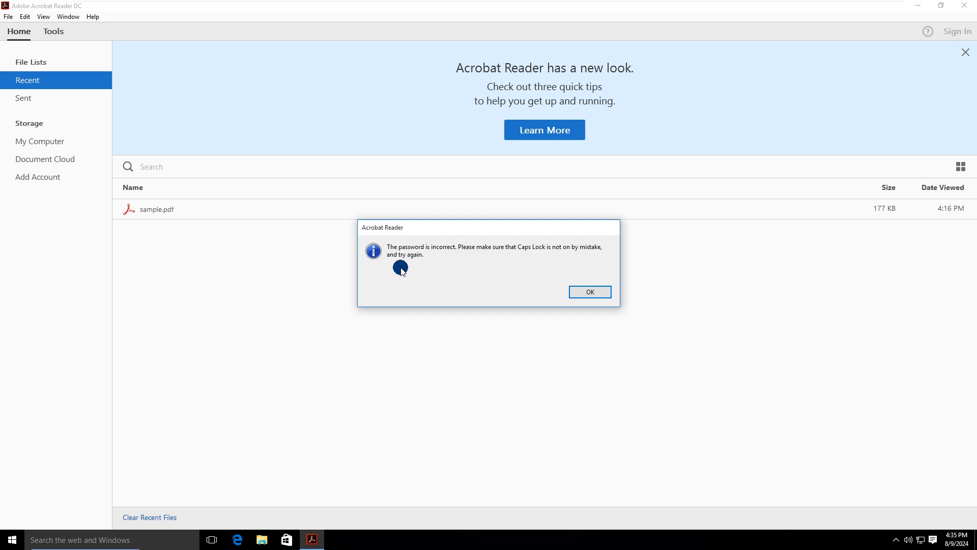
{"action": "mouse_move", "coordinate": [487, 264]}
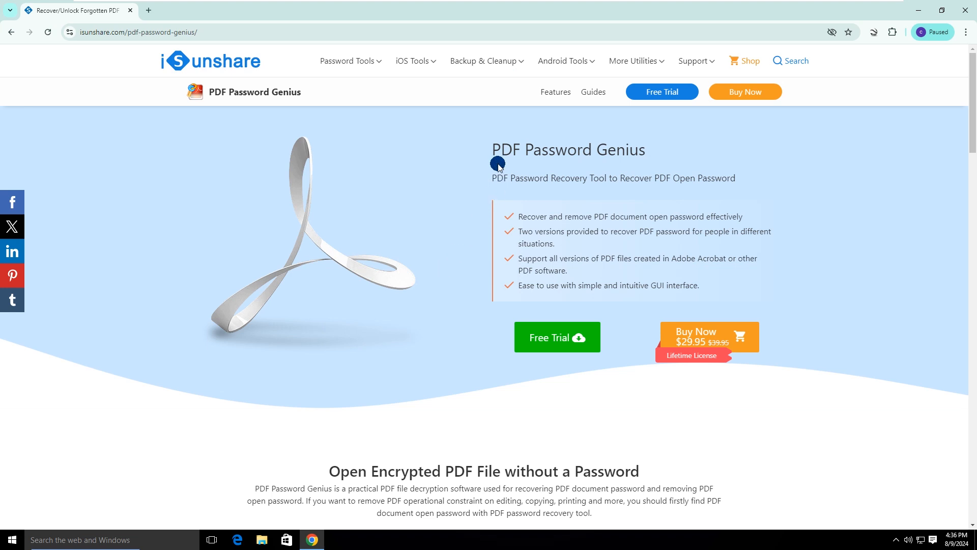
{"action": "mouse_move", "coordinate": [629, 189]}
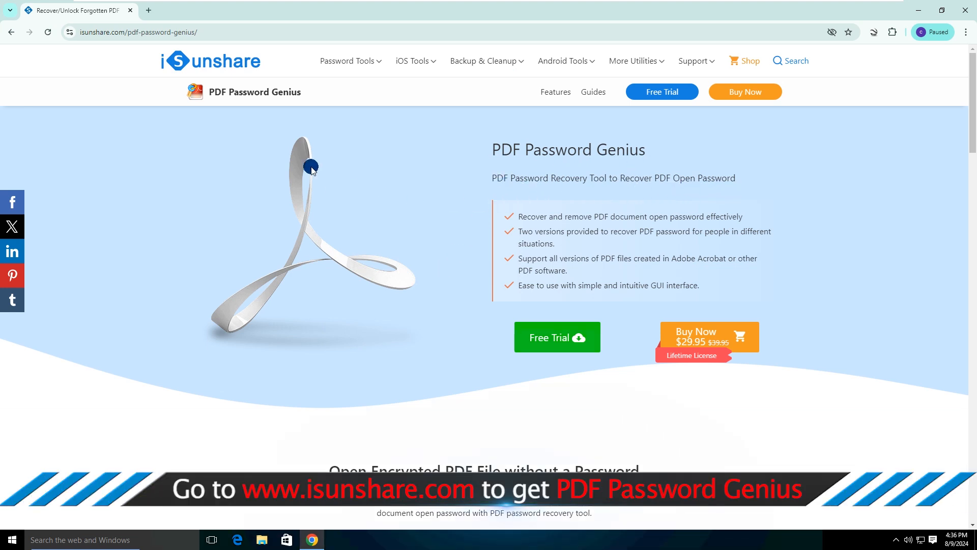
Step: View the iSunshare PDF Password Genius product page in Chrome
{"action": "left_click", "coordinate": [144, 32]}
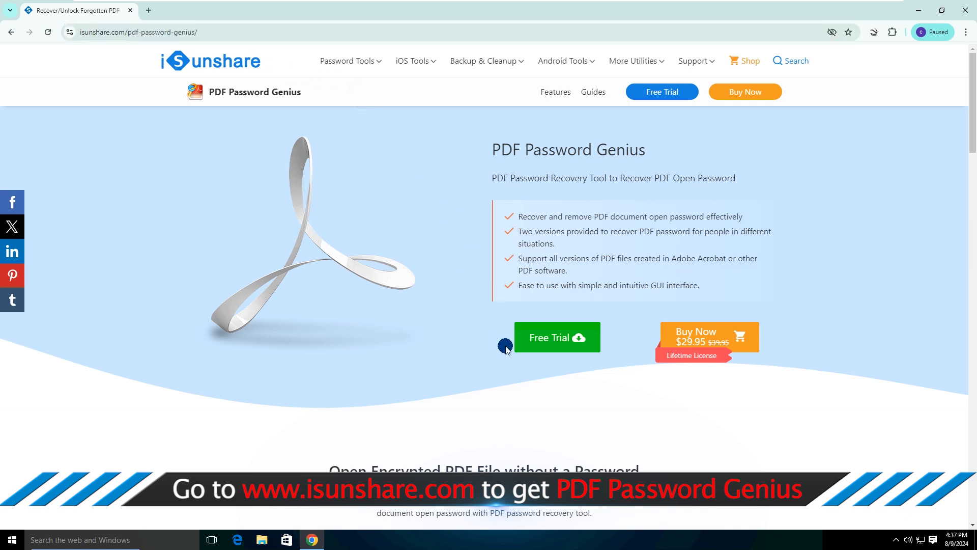
{"action": "mouse_move", "coordinate": [549, 340]}
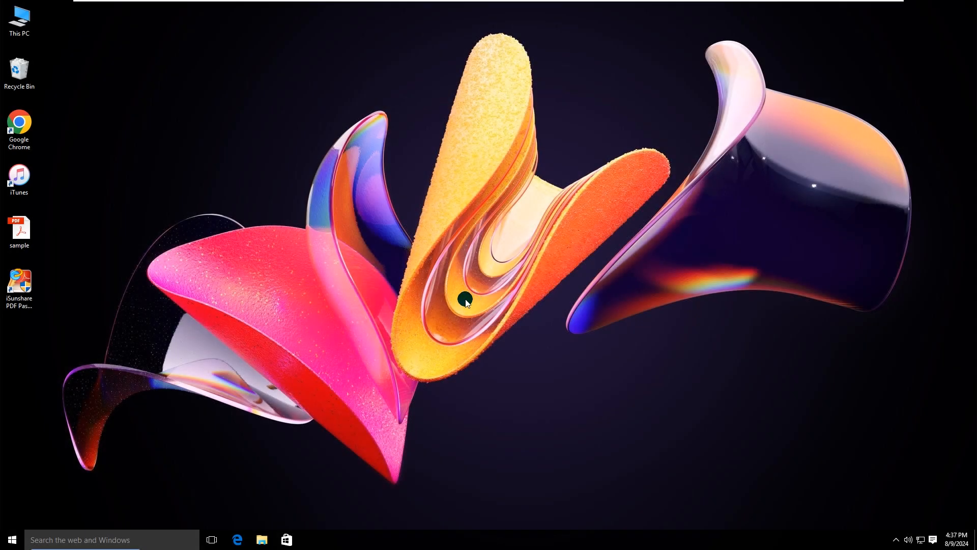
Step: Launch PDF Password Genius past the UAC prompt and load sample.pdf from the Desktop
{"action": "double_click", "coordinate": [19, 284]}
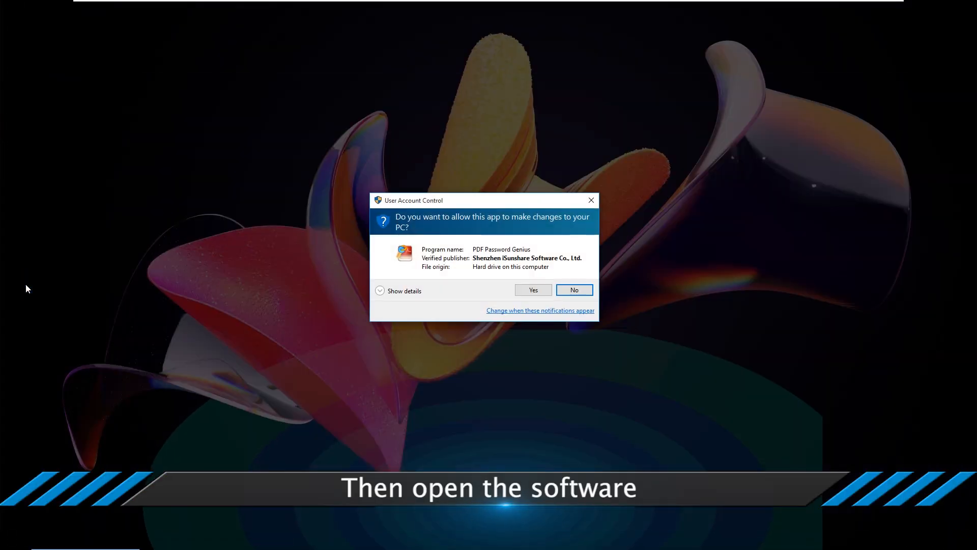
{"action": "left_click", "coordinate": [533, 291]}
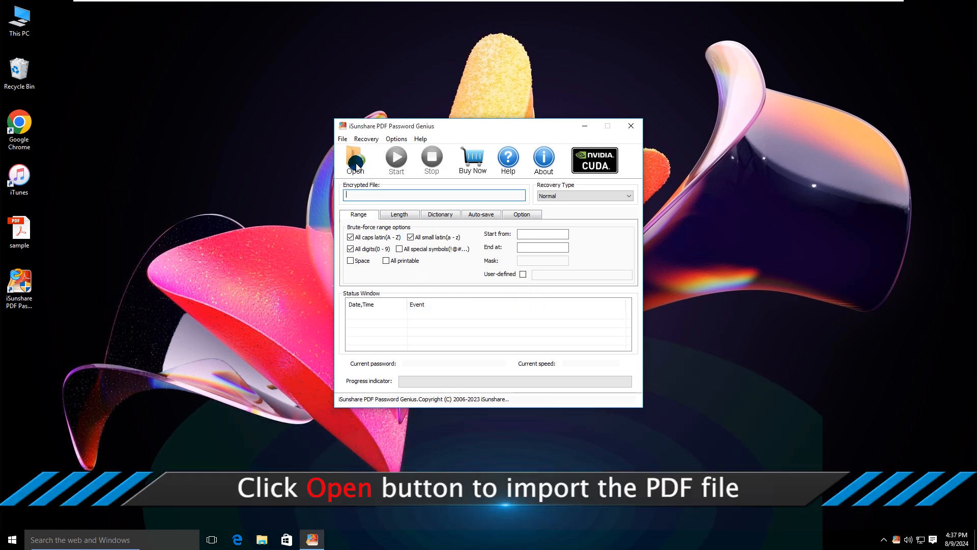
{"action": "left_click", "coordinate": [354, 159]}
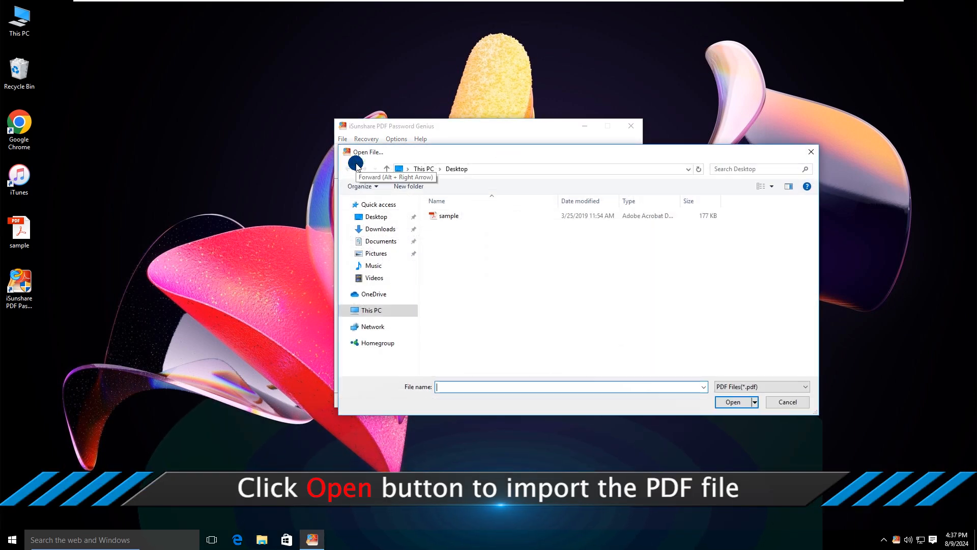
{"action": "left_click", "coordinate": [449, 216]}
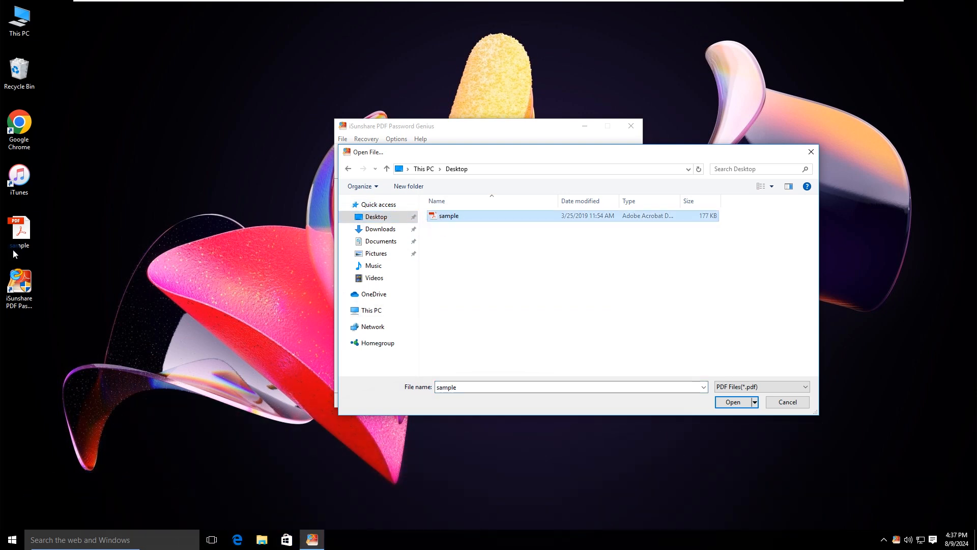
{"action": "left_click", "coordinate": [731, 403]}
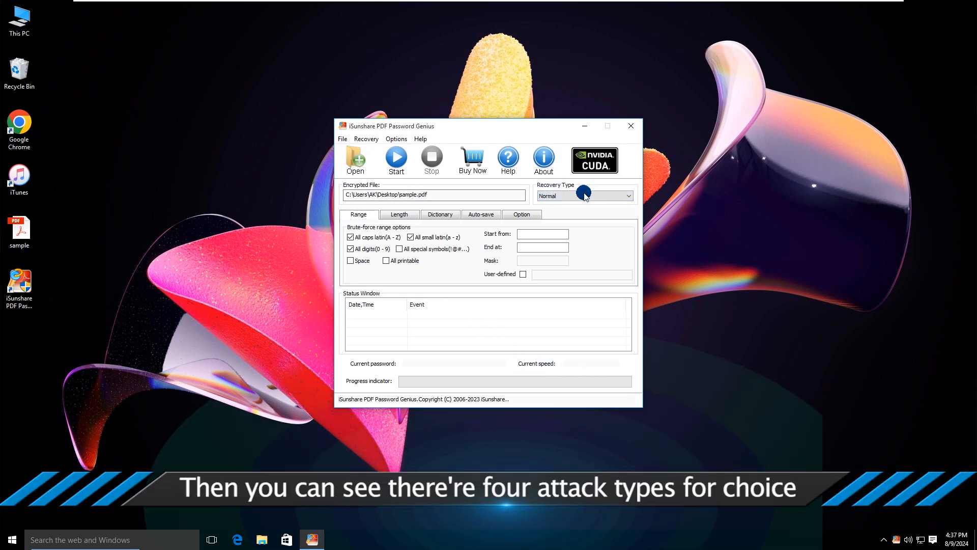
Step: Choose Dictionary as the recovery type and show its settings
{"action": "left_click", "coordinate": [627, 195]}
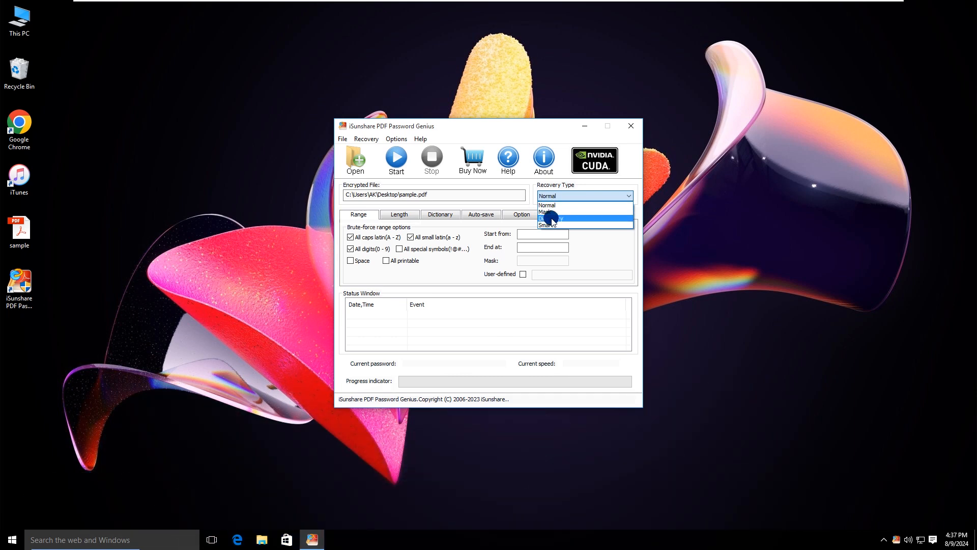
{"action": "left_click", "coordinate": [554, 218]}
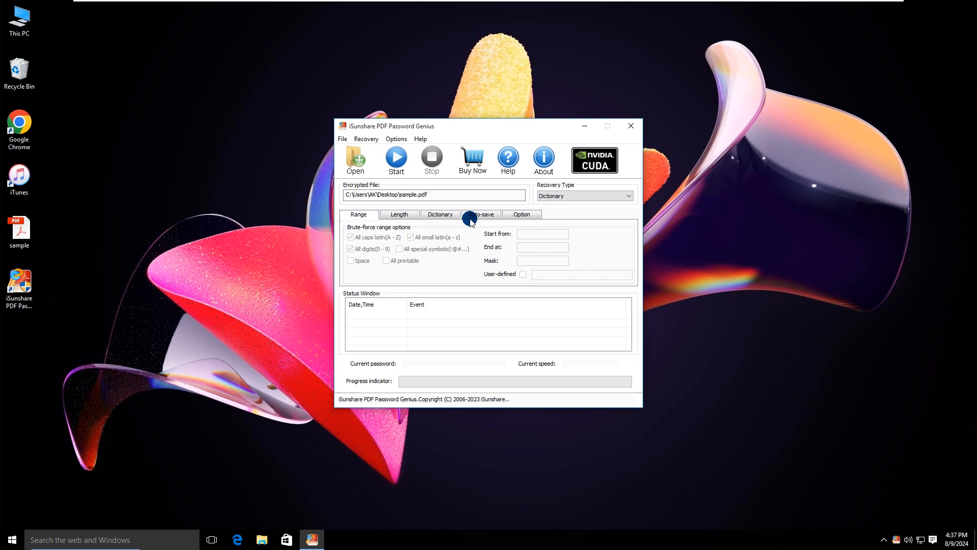
{"action": "mouse_move", "coordinate": [441, 215]}
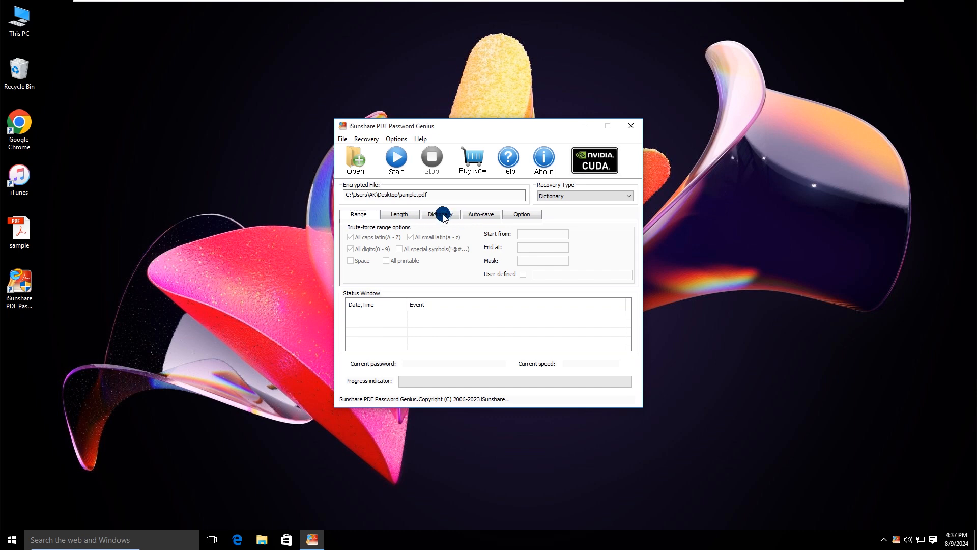
{"action": "left_click", "coordinate": [440, 214]}
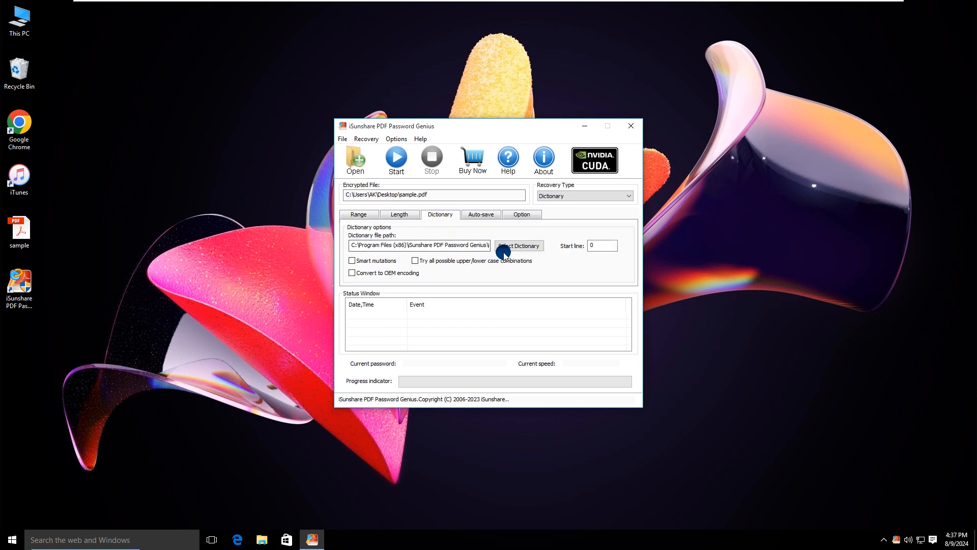
Step: Select my-dictionary.txt from Local Disk (H:) as the word list
{"action": "left_click", "coordinate": [518, 246]}
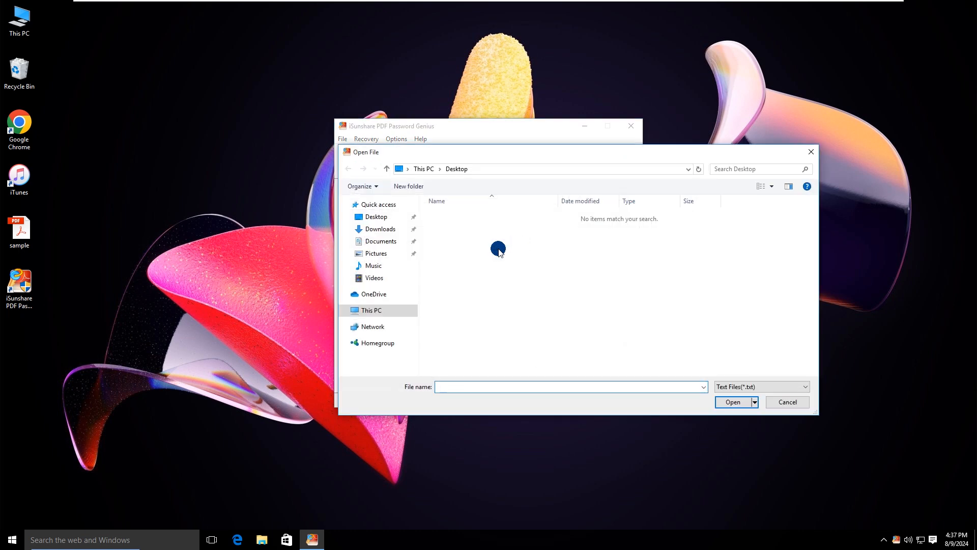
{"action": "left_click", "coordinate": [370, 310]}
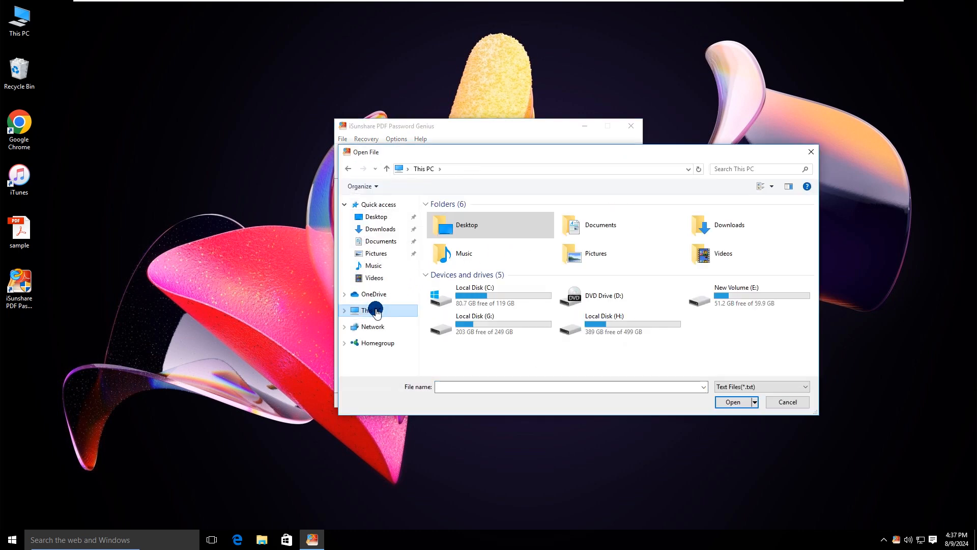
{"action": "double_click", "coordinate": [604, 318]}
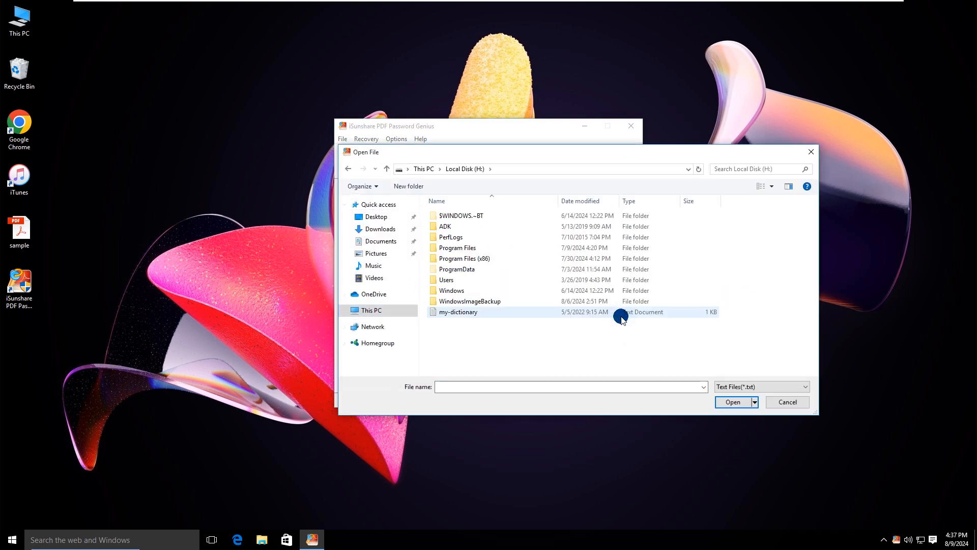
{"action": "left_click", "coordinate": [458, 312]}
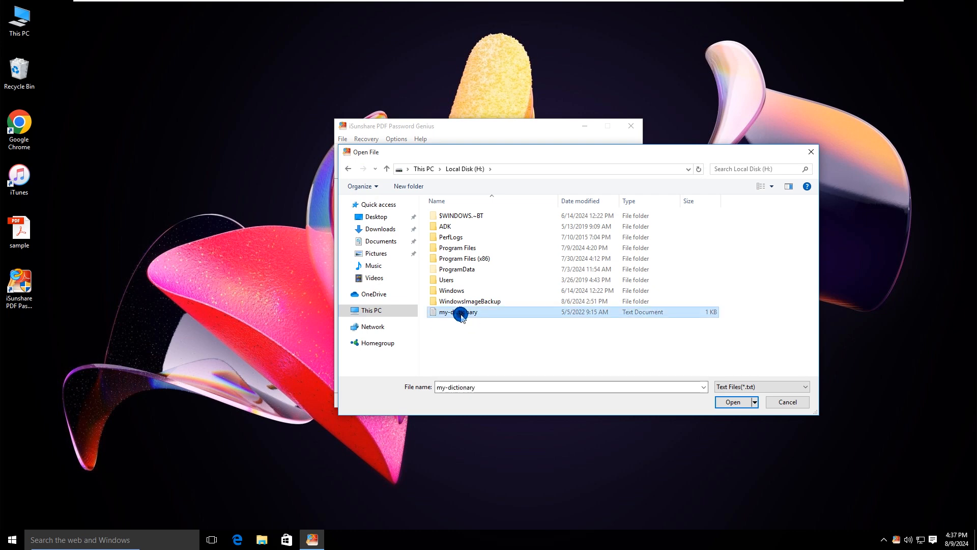
{"action": "left_click", "coordinate": [733, 402]}
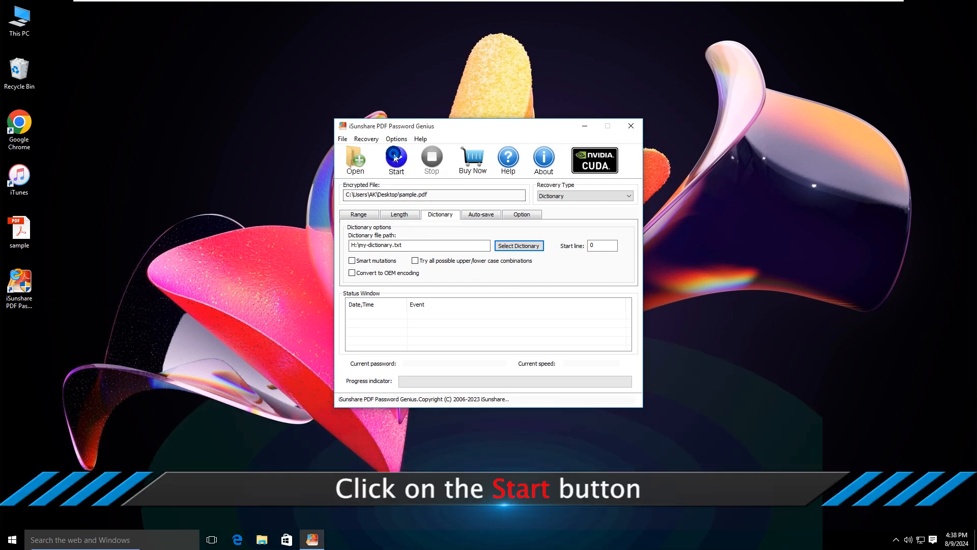
{"action": "left_click", "coordinate": [396, 160]}
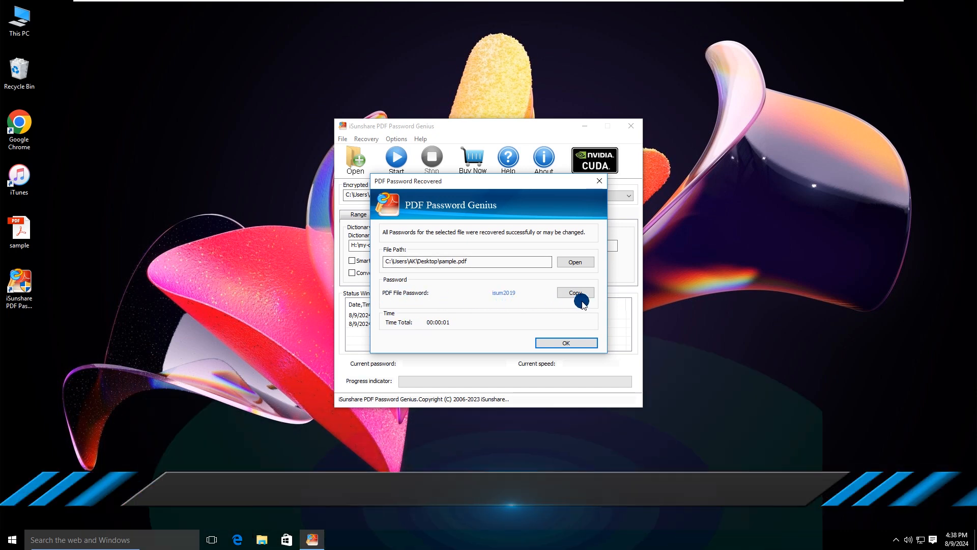
{"action": "left_click", "coordinate": [574, 293]}
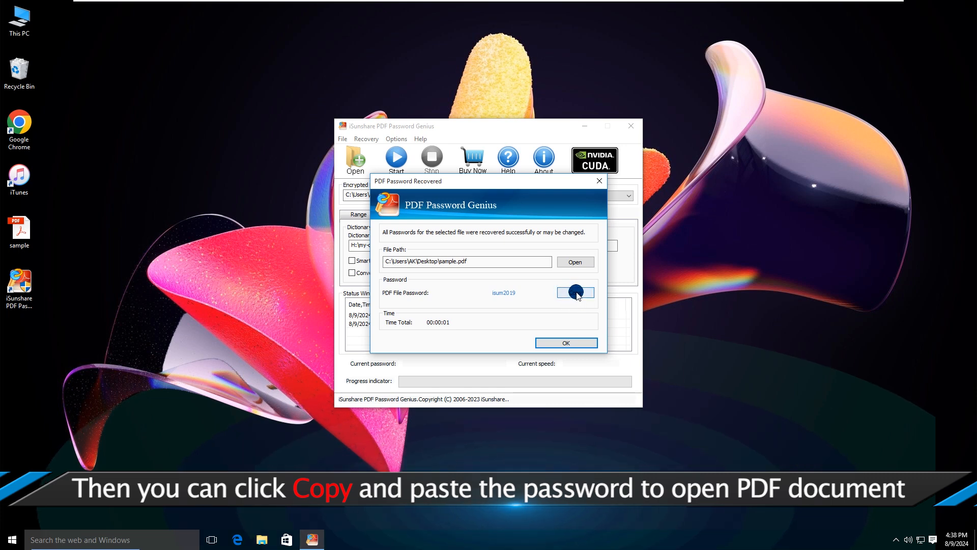
{"action": "mouse_move", "coordinate": [576, 261]}
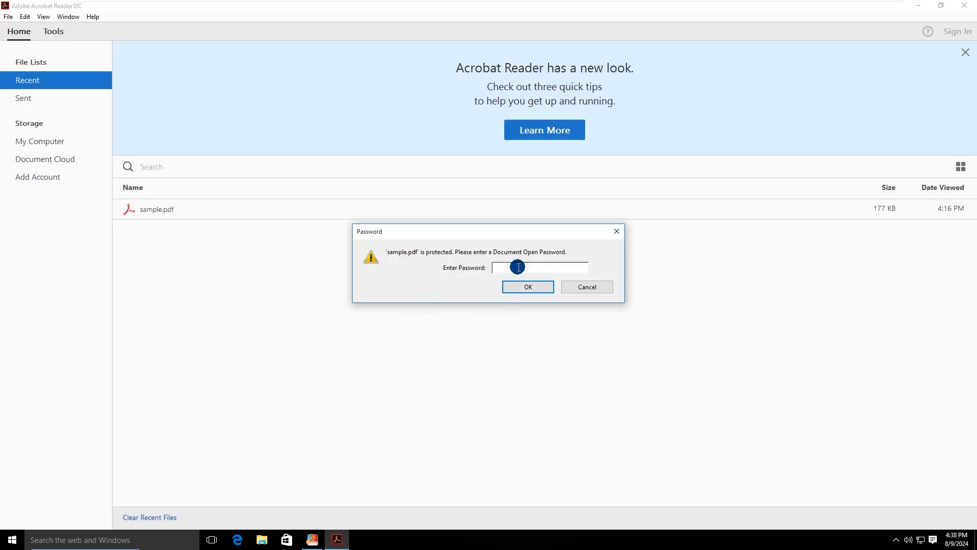
{"action": "type", "text": "***"}
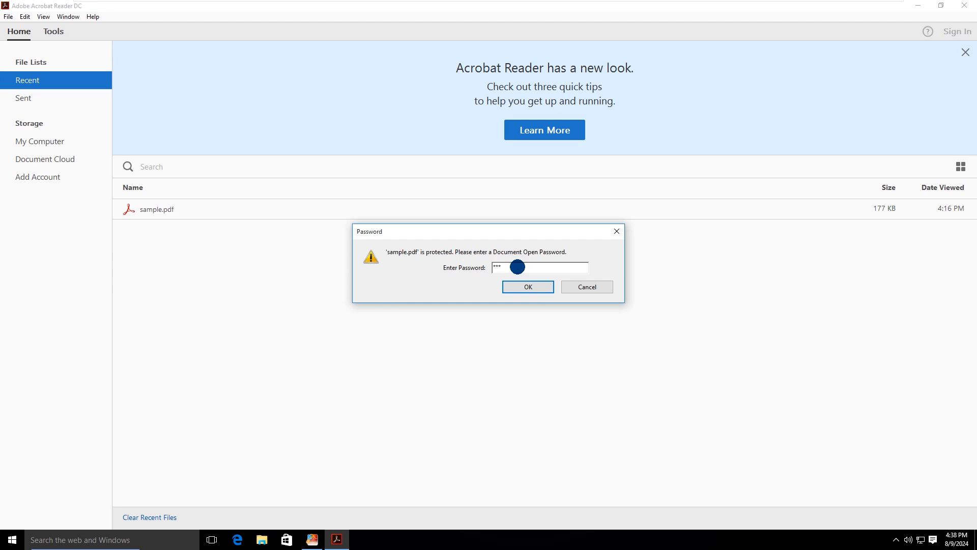
{"action": "type", "text": "*"}
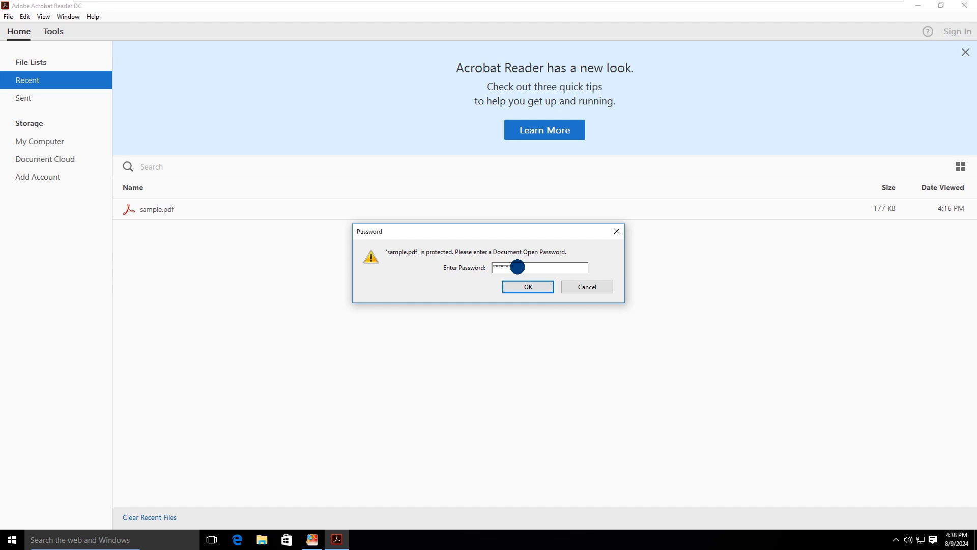
{"action": "left_click", "coordinate": [526, 287]}
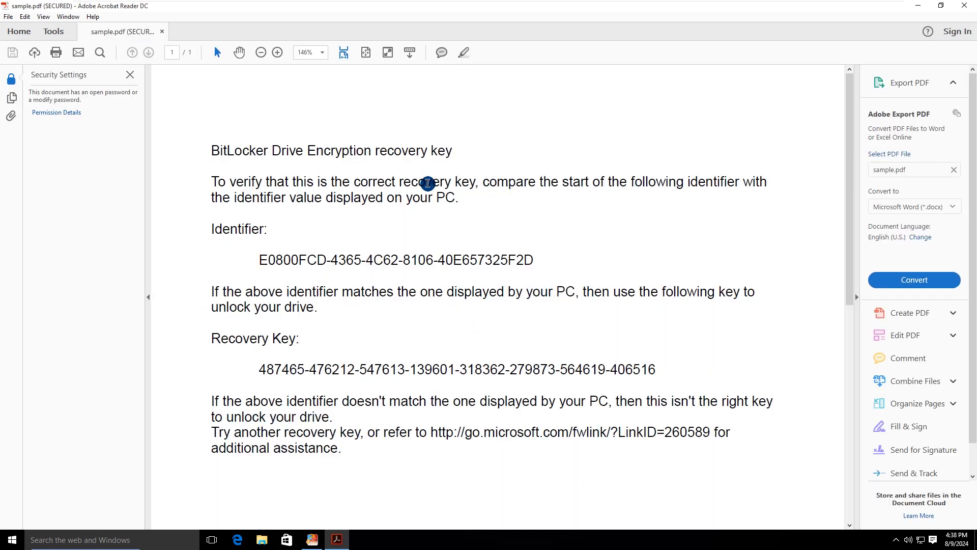
{"action": "mouse_move", "coordinate": [960, 32]}
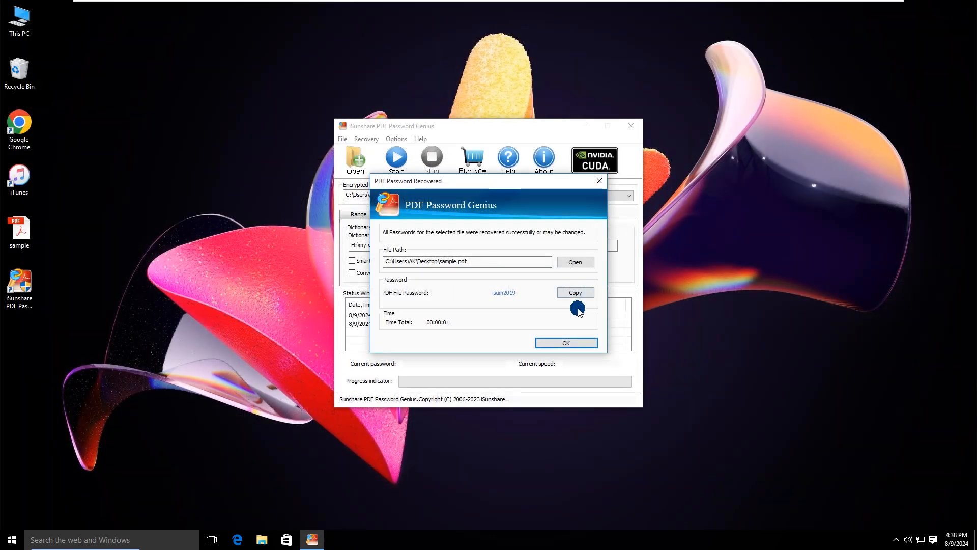
{"action": "left_click", "coordinate": [565, 343]}
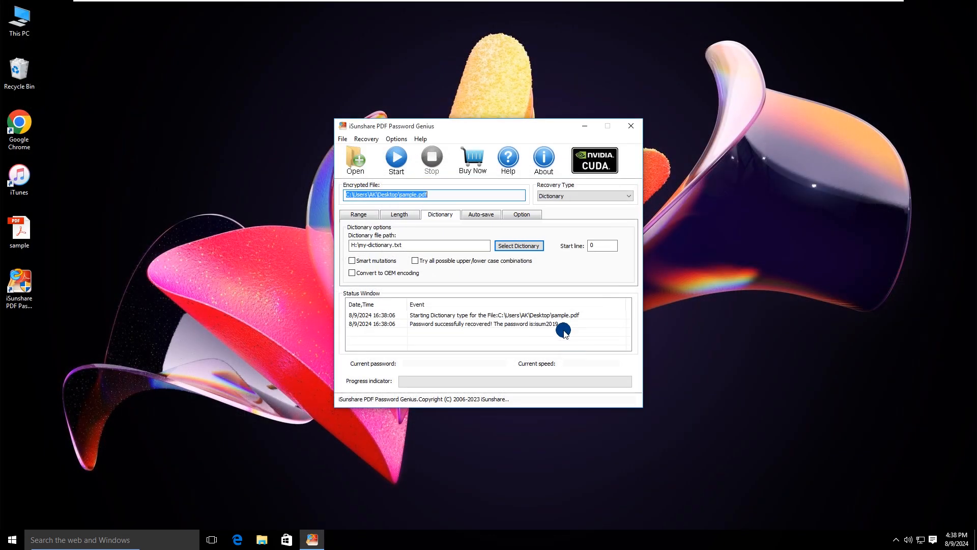